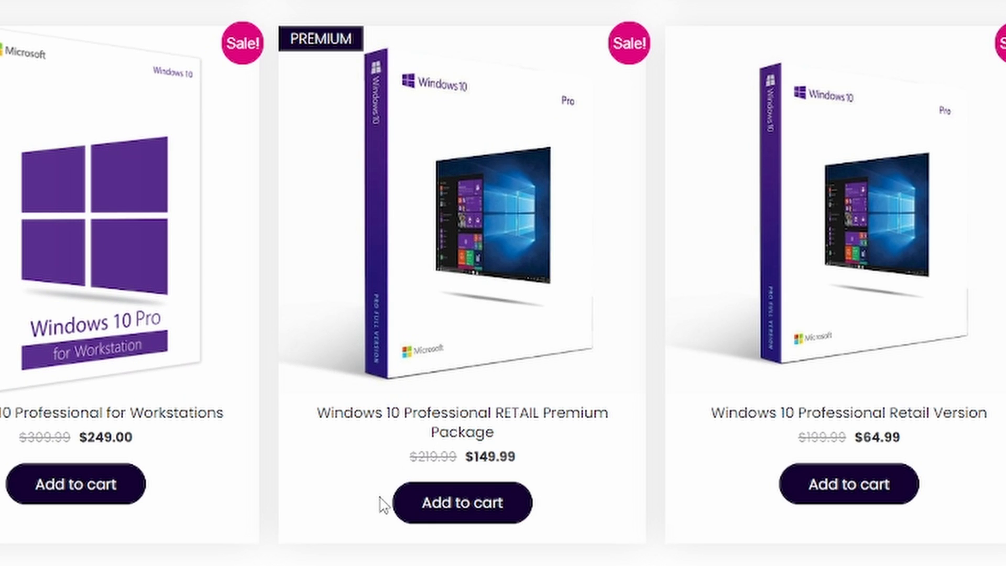
- Scroll past the retail Windows 10 Pro boxes toward the USD 21.64 OEM key listing
scroll("down", 3)
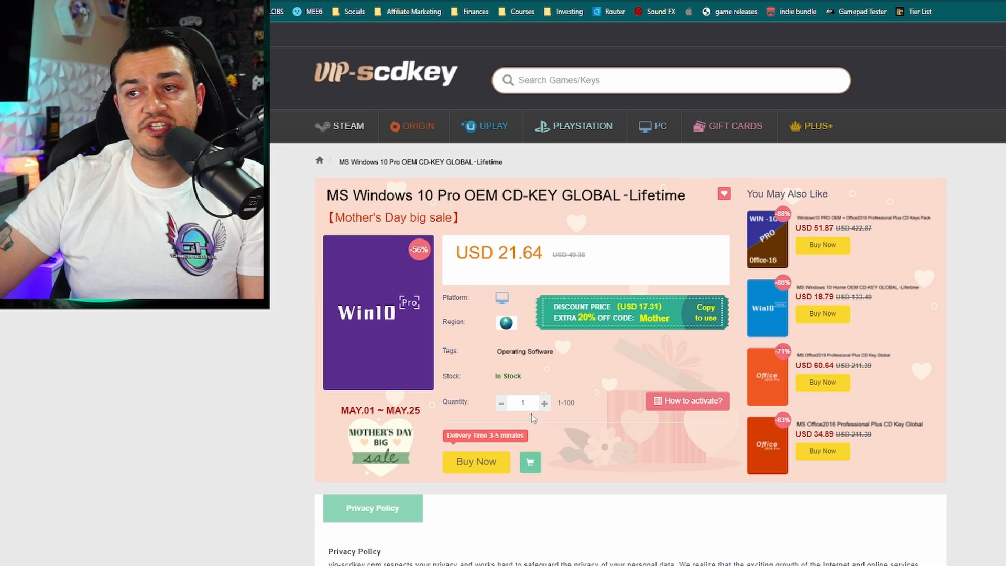
left_click(522, 402)
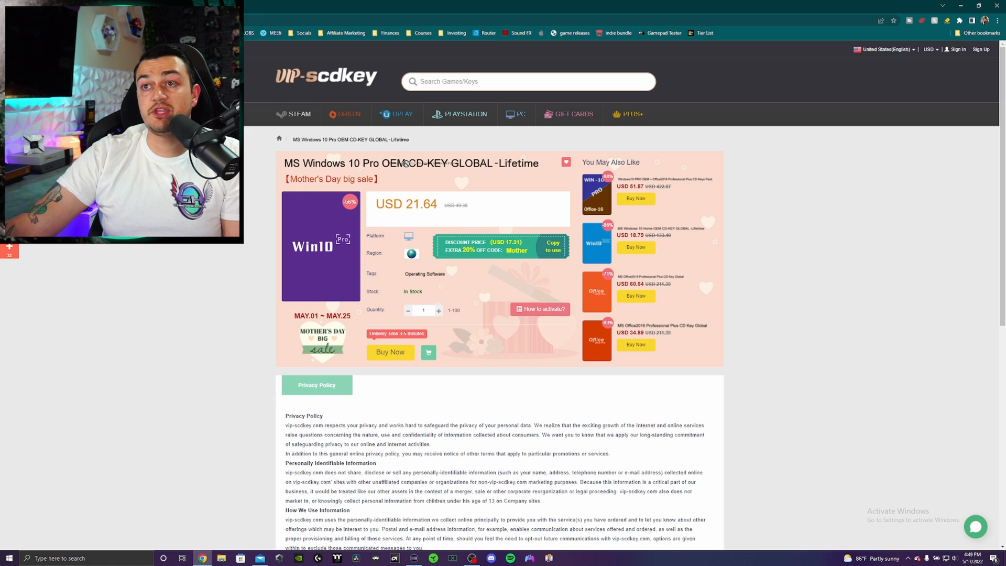
mouse_move(404, 172)
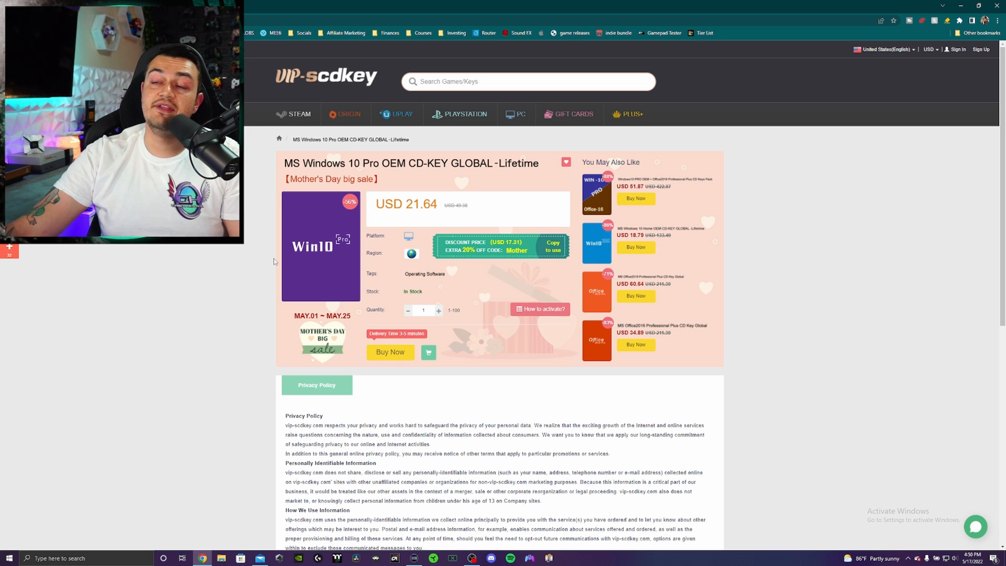
- Buy the Windows 10 Pro OEM key with the promotion code applied and pay, yielding a USD 16.23 order
left_click(390, 352)
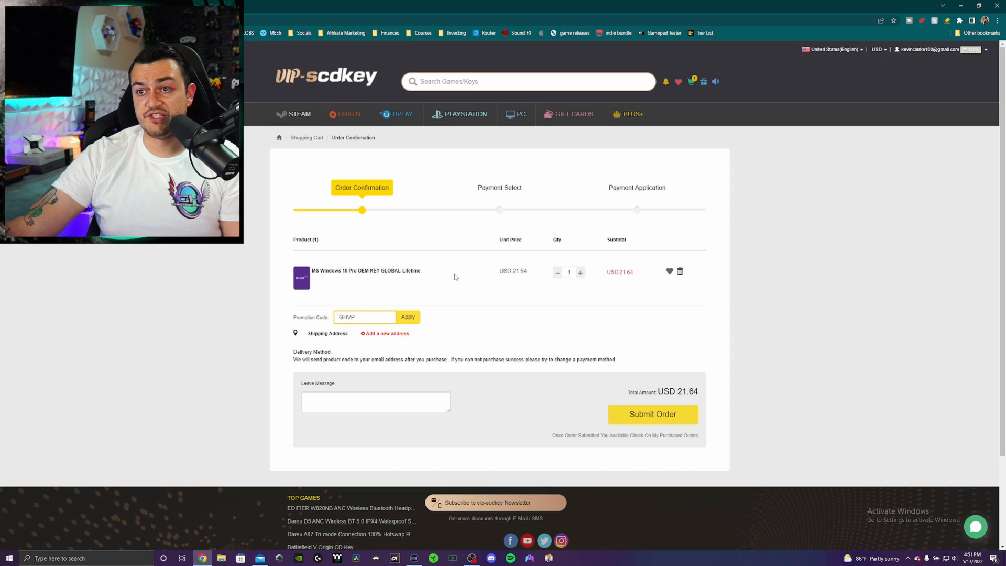
mouse_move(323, 330)
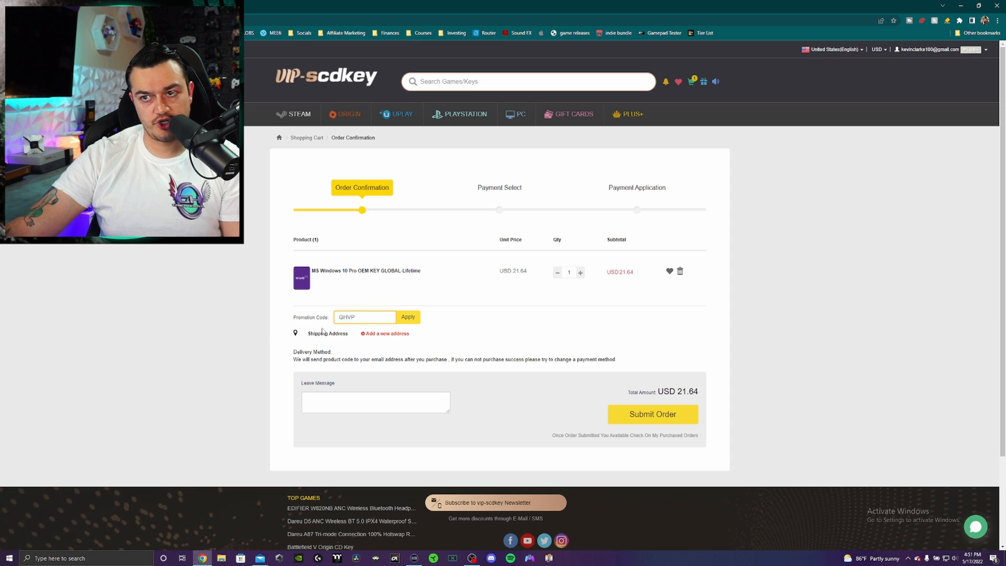
left_click(408, 317)
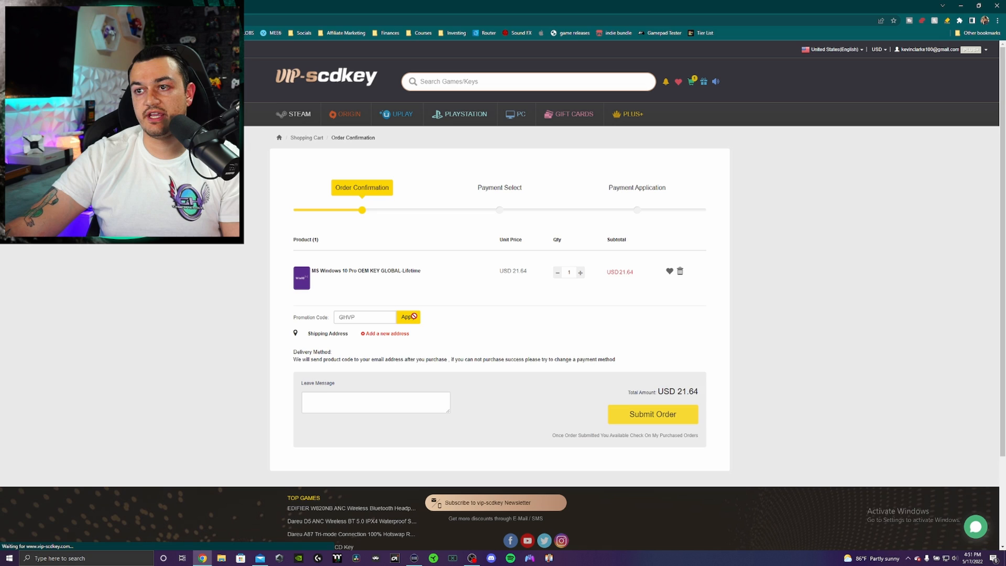
left_click(407, 316)
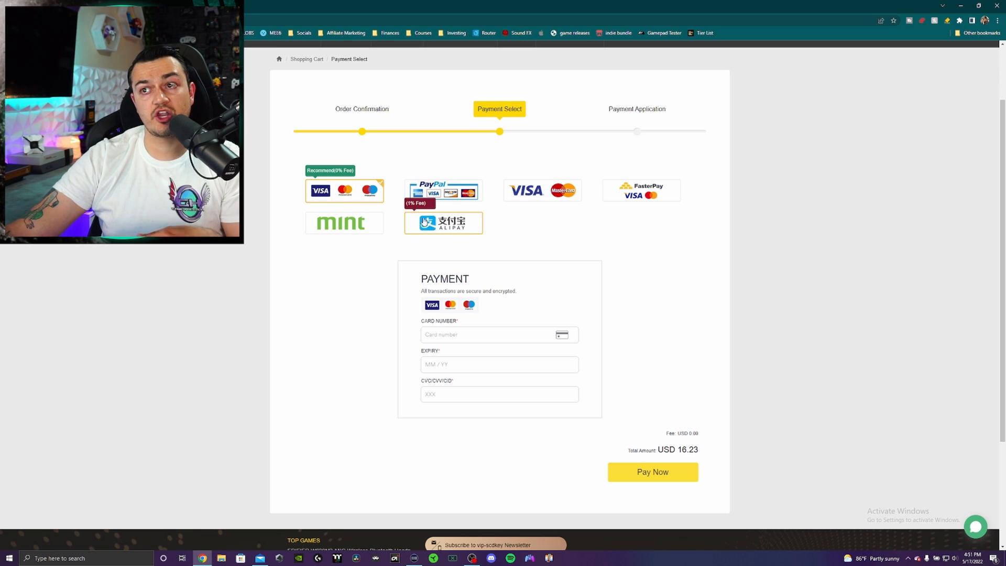
left_click(443, 190)
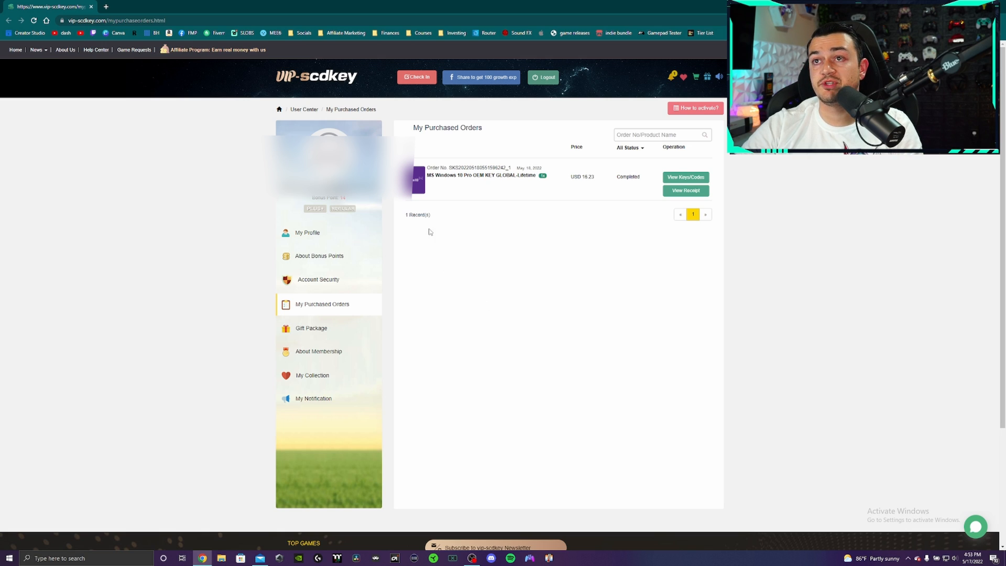
mouse_move(352, 120)
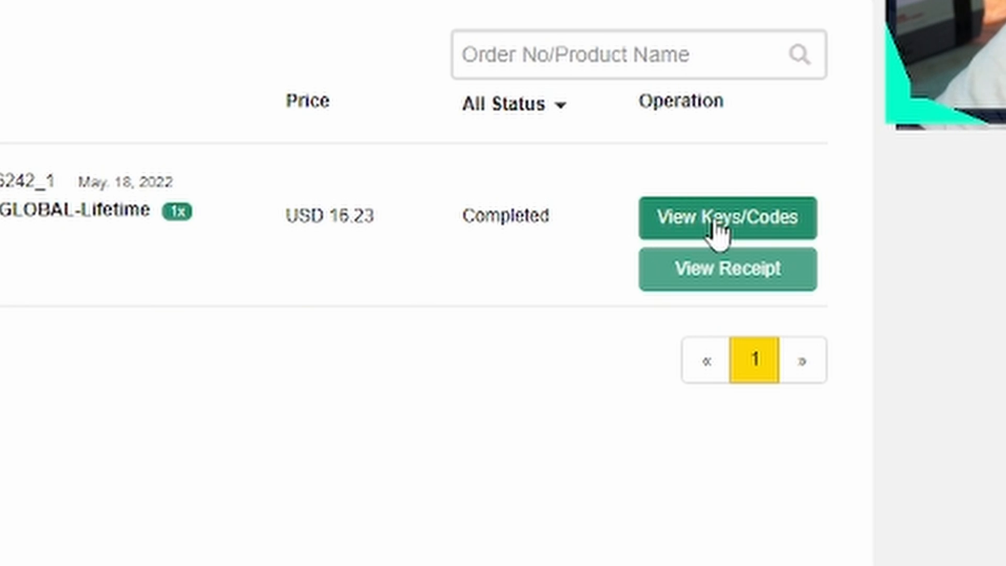
- Reveal the issued Windows 10 Pro OEM product key from the completed order via View Keys/Codes
left_click(728, 217)
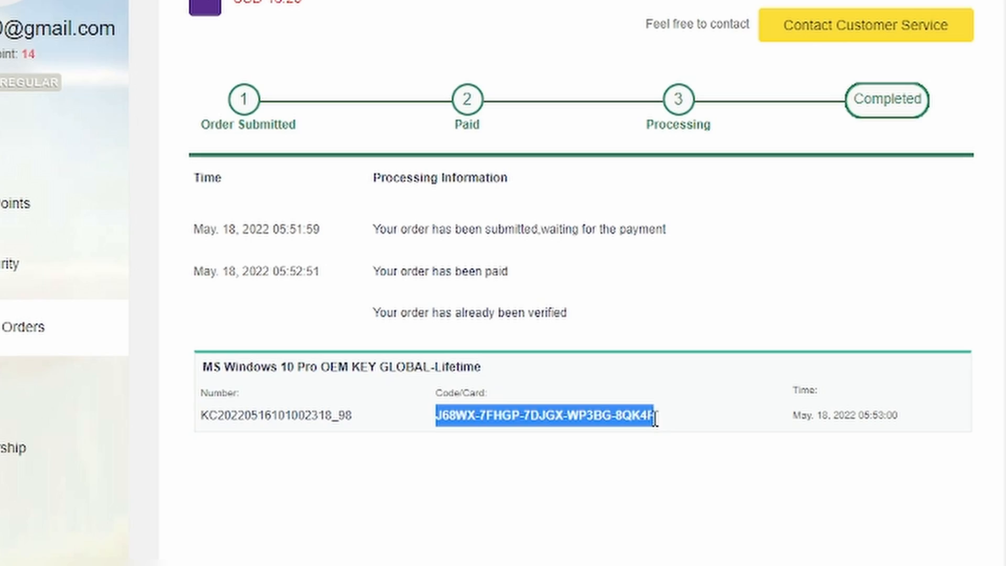
mouse_move(665, 441)
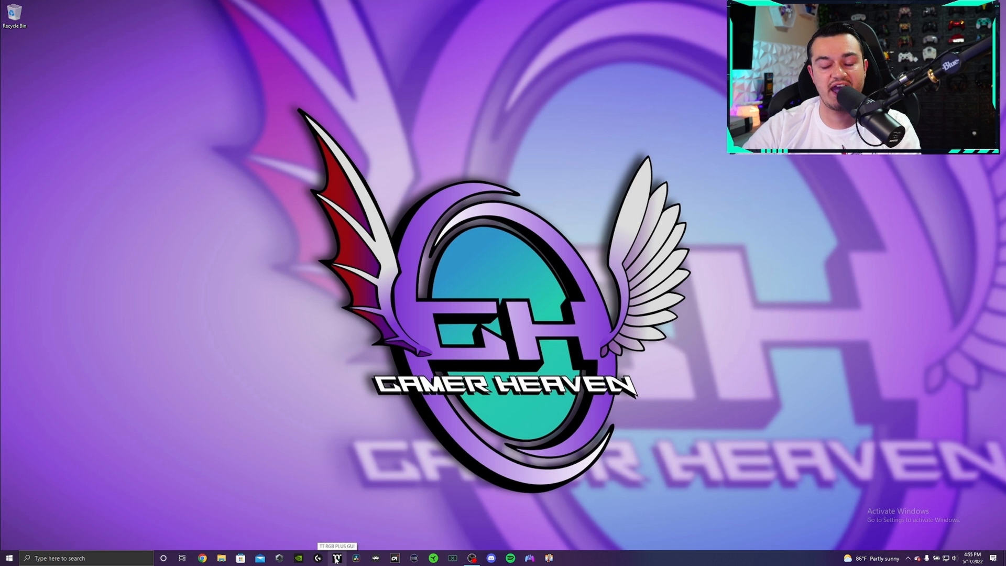
- Reach System > About in Settings and start changing the product key, with Windows reported as not activated
left_click(9, 558)
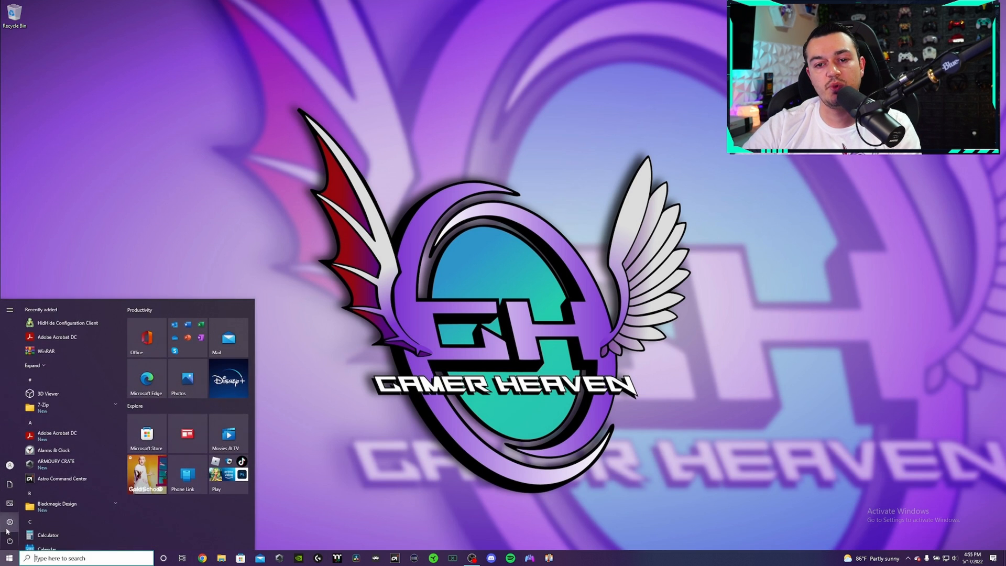
left_click(9, 522)
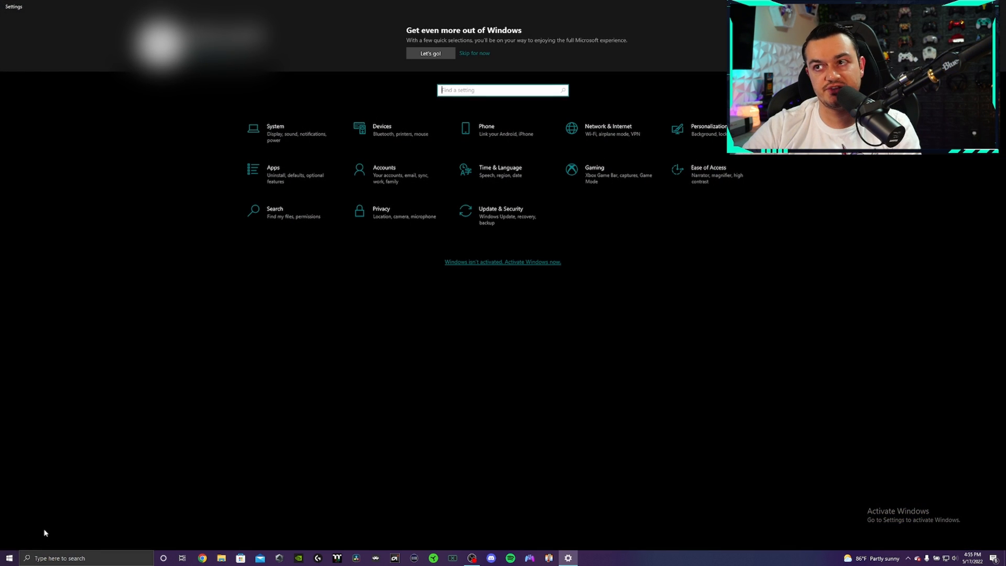
left_click(275, 130)
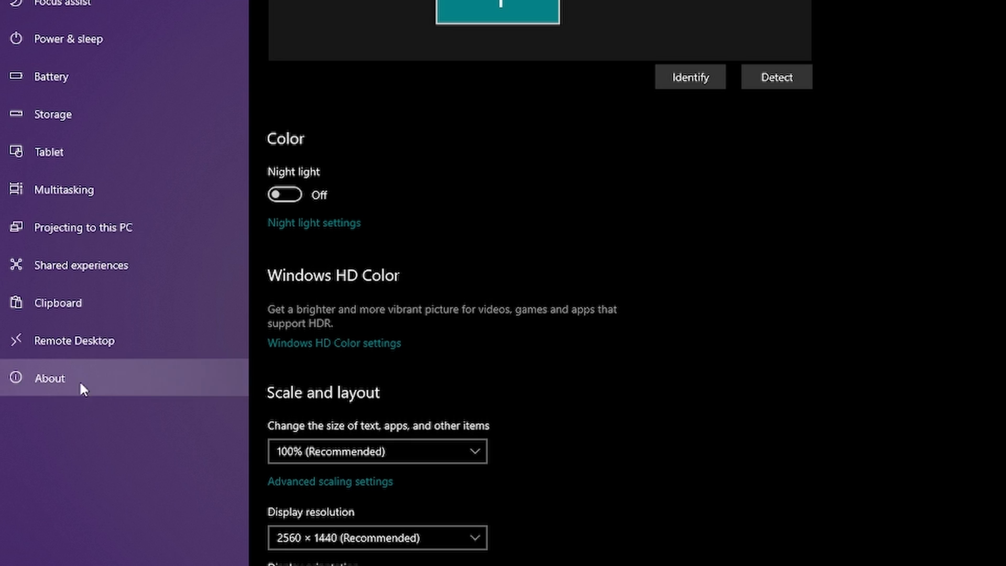
left_click(49, 379)
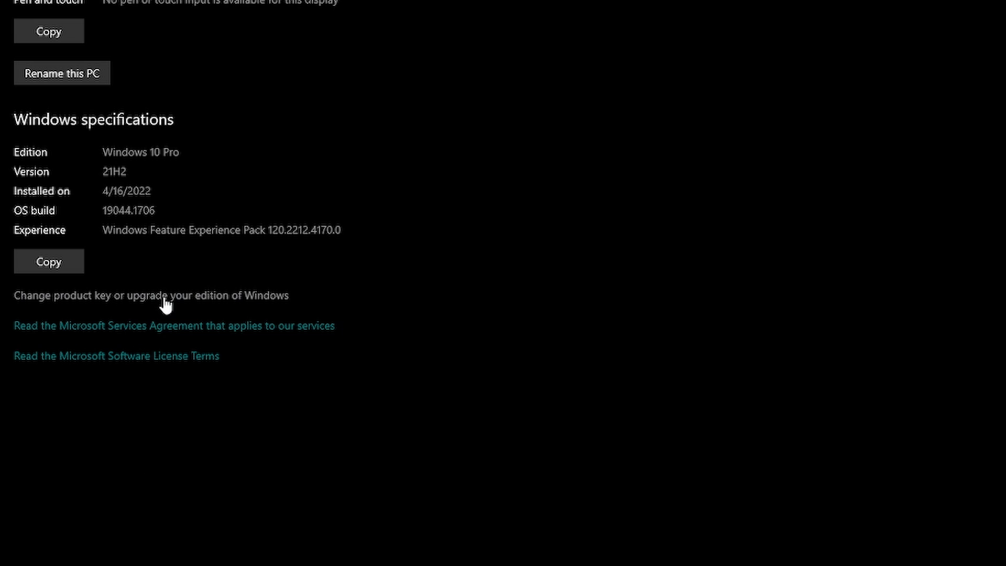
left_click(150, 295)
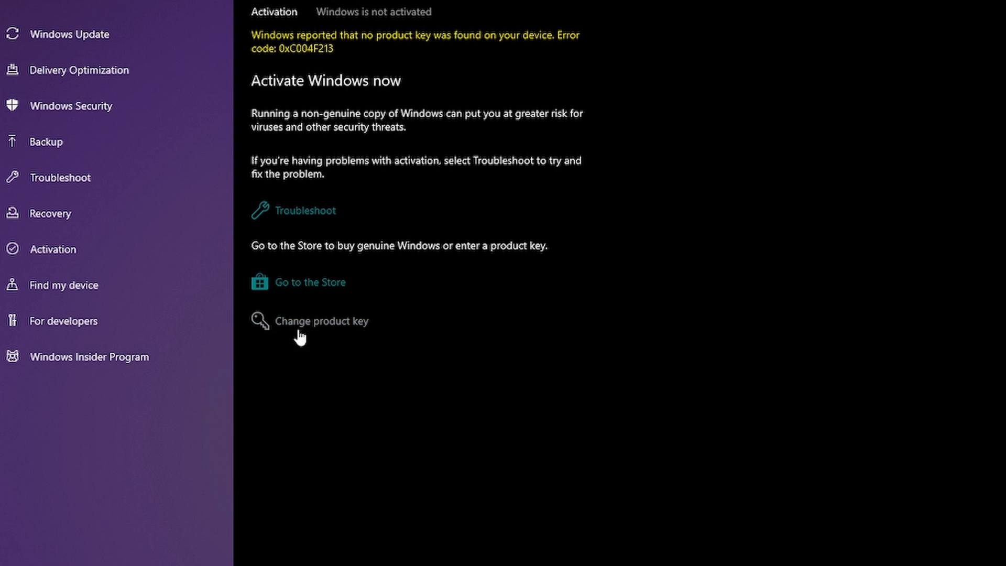
left_click(322, 321)
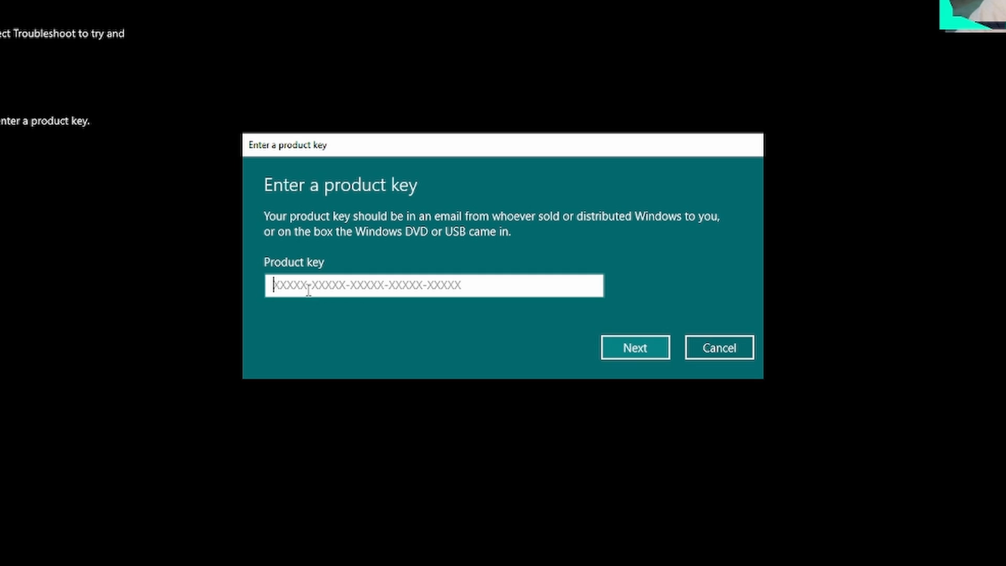
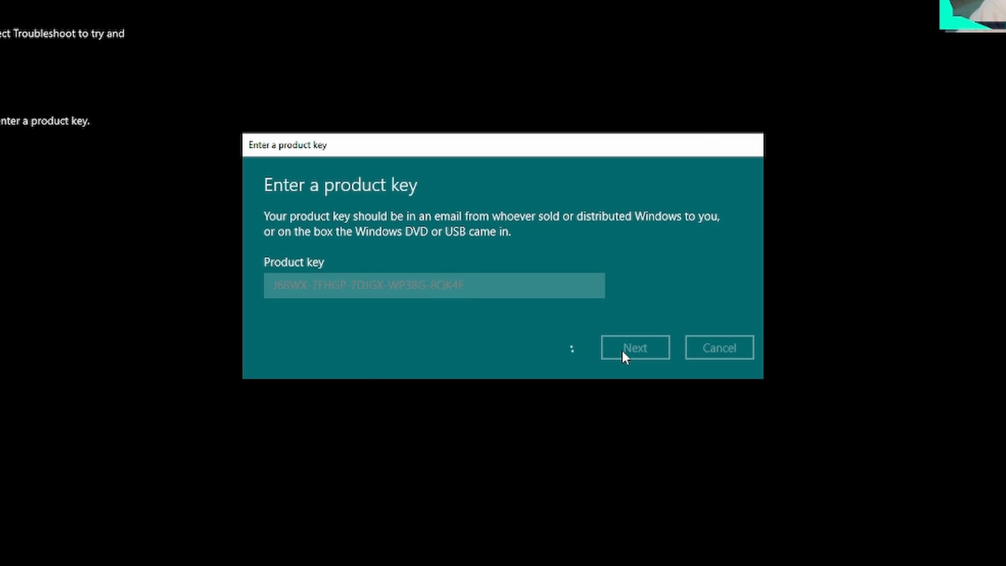
left_click(634, 347)
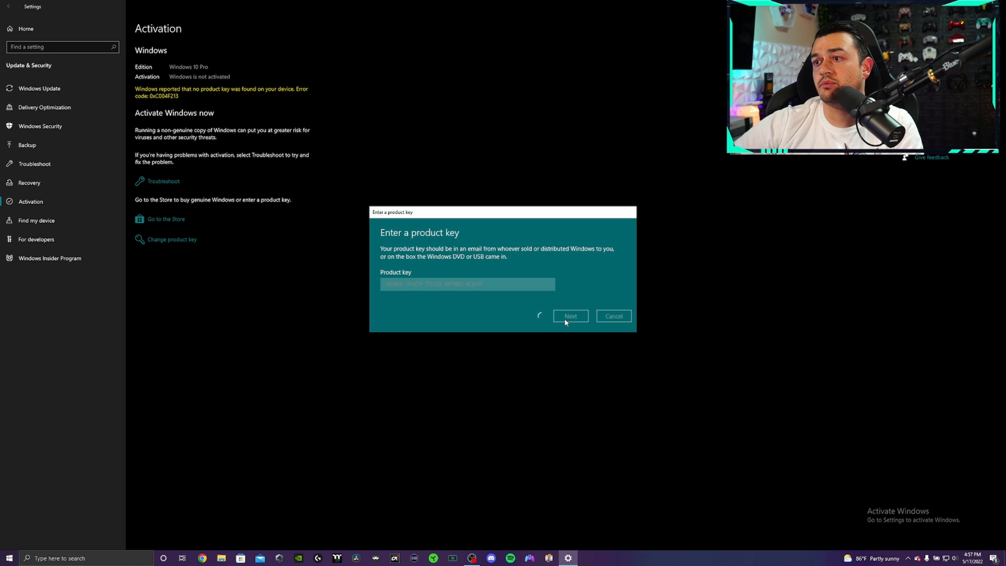
left_click(571, 315)
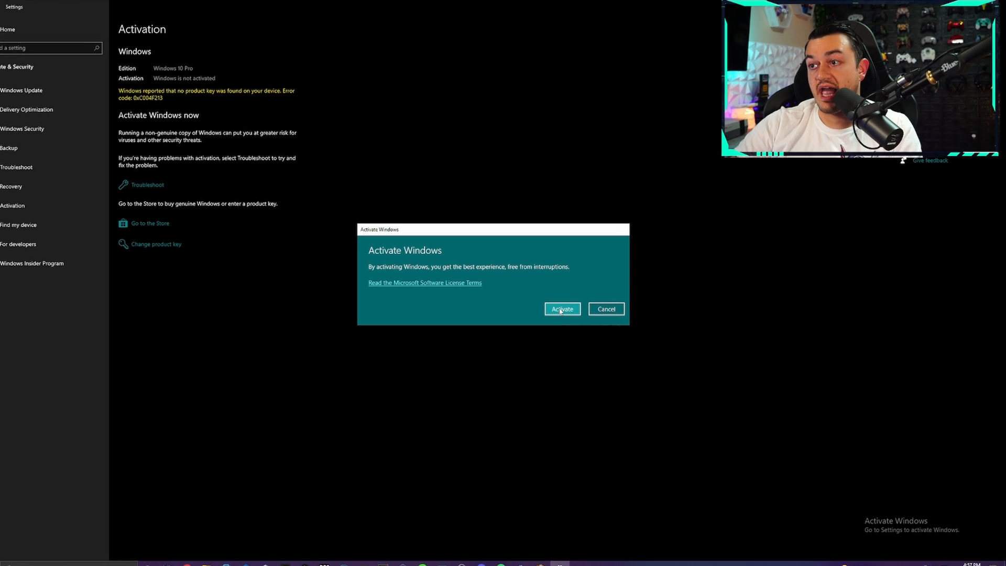
left_click(562, 308)
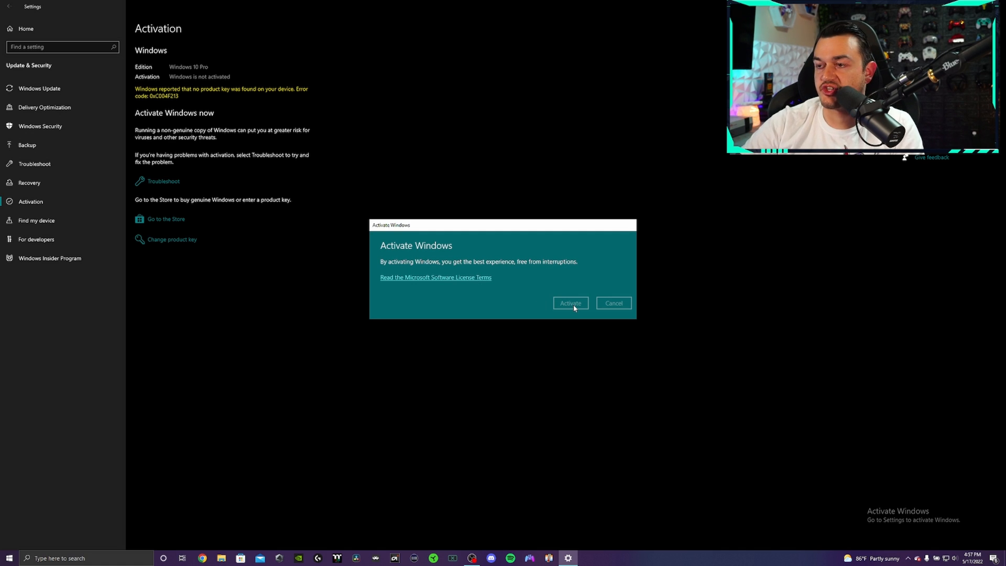
left_click(571, 303)
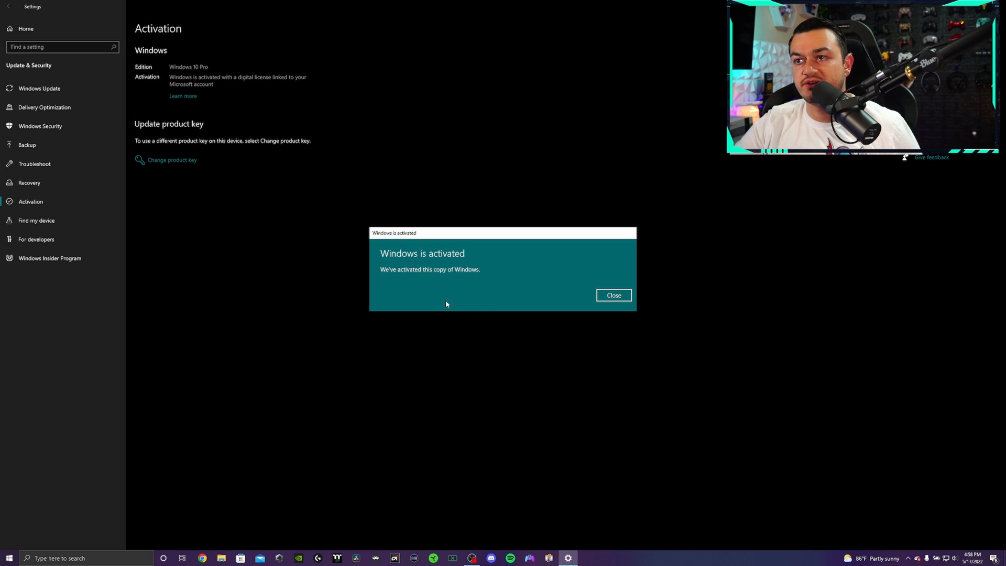
left_click(614, 296)
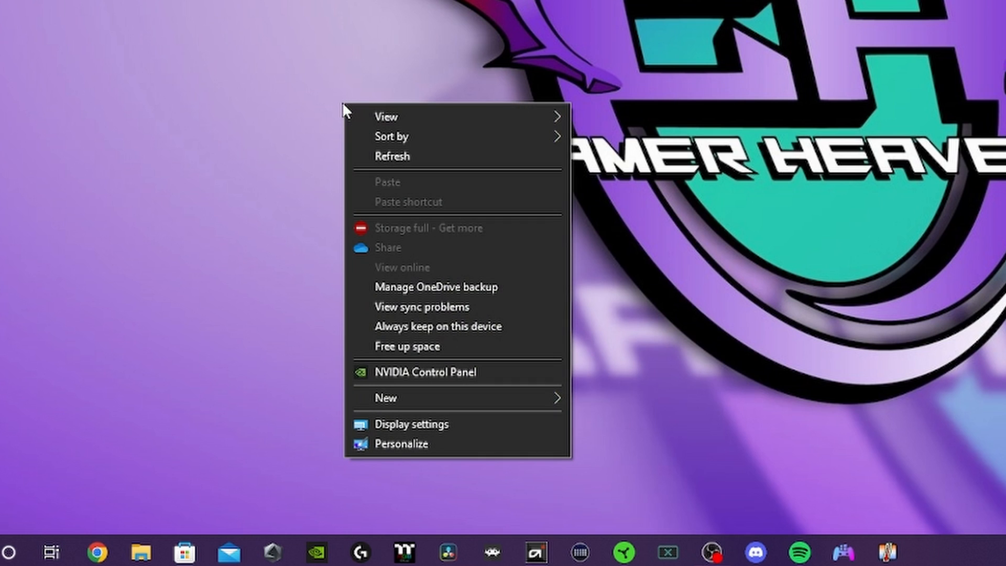
- In Personalization > Colors, enable the accent color on Start, taskbar, action center, title bars and window borders
left_click(401, 444)
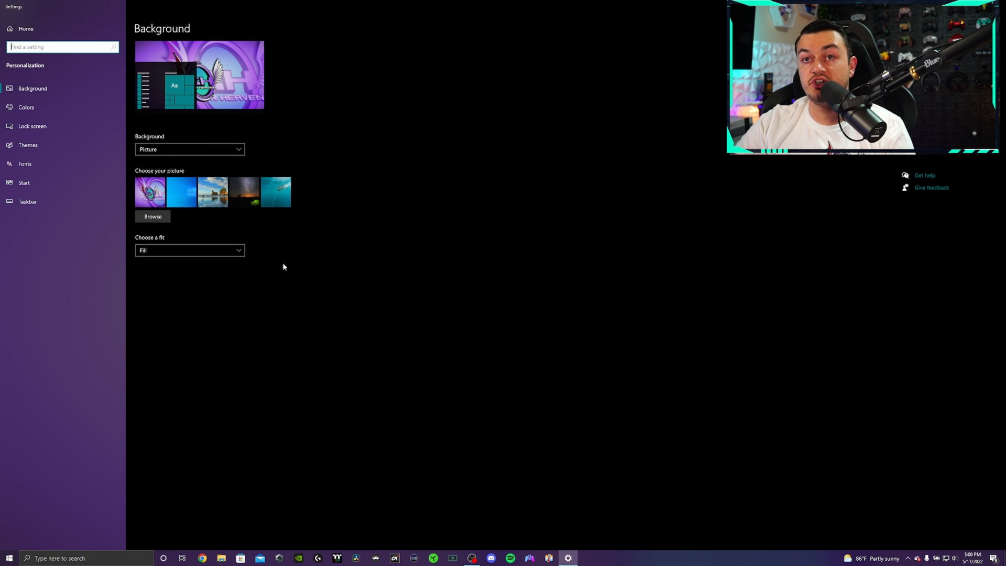
left_click(26, 107)
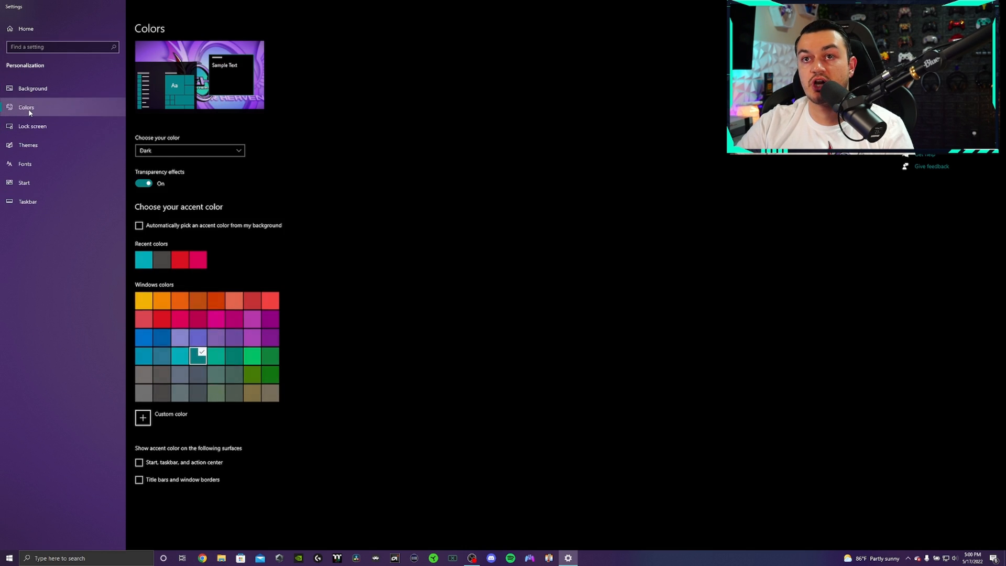
scroll("down", 3)
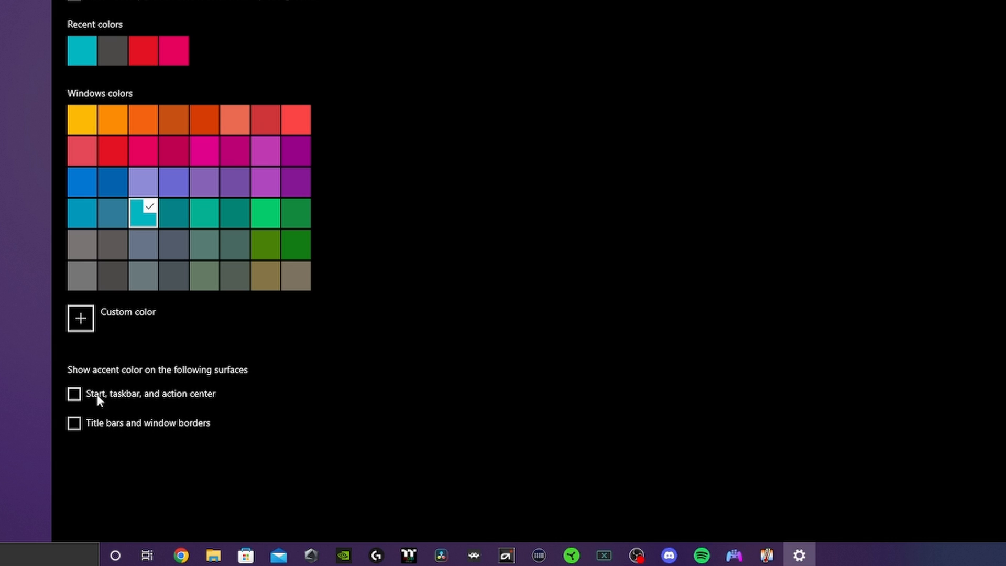
left_click(74, 393)
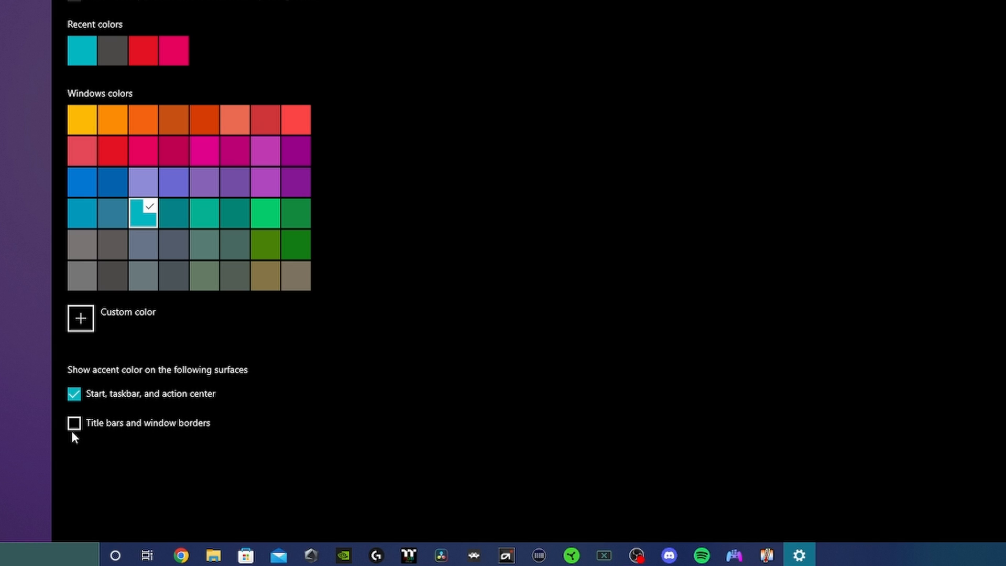
left_click(73, 422)
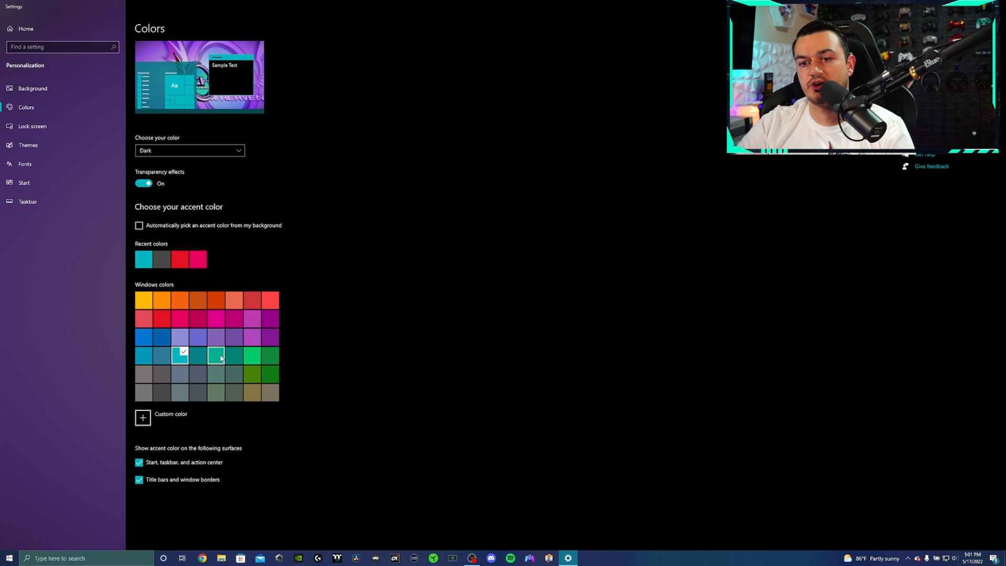
- Pick a teal accent color from the Windows colors swatches, trying two teal shades
left_click(199, 354)
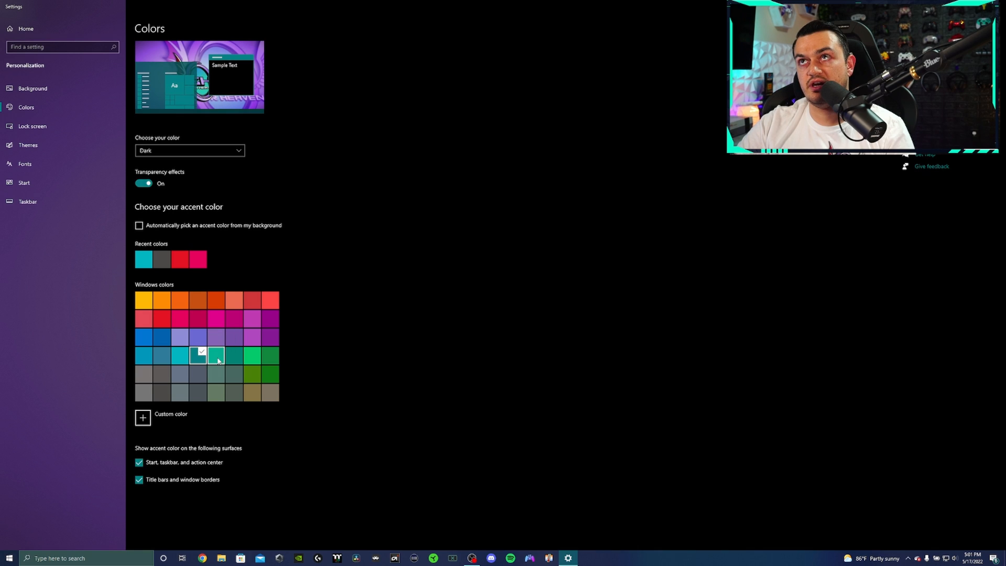
left_click(216, 355)
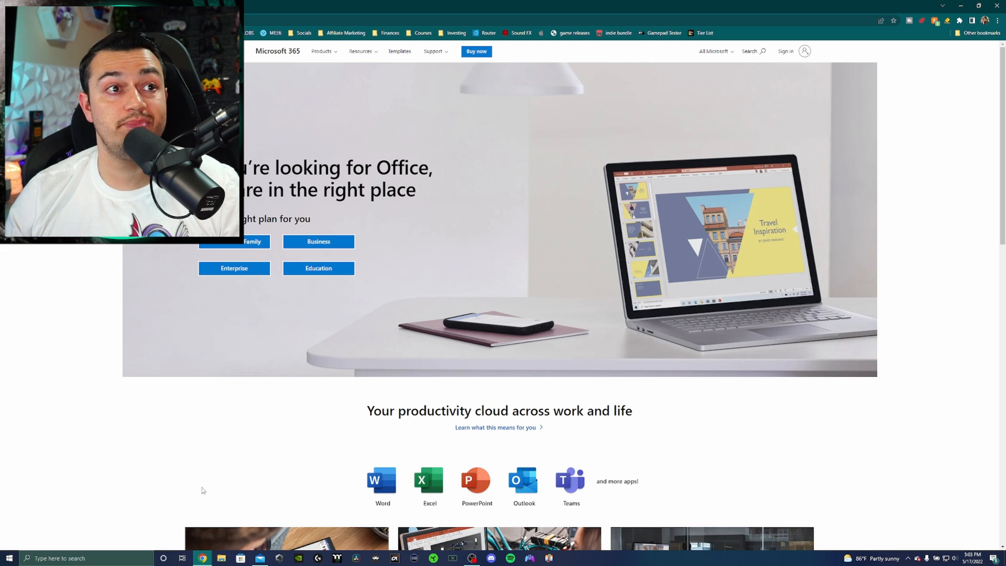
mouse_move(374, 488)
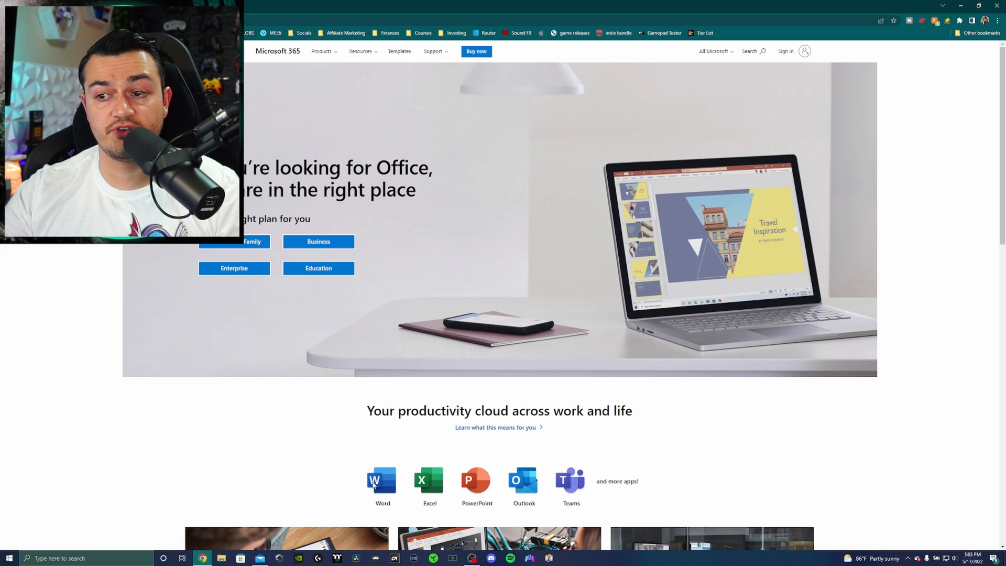
mouse_move(402, 502)
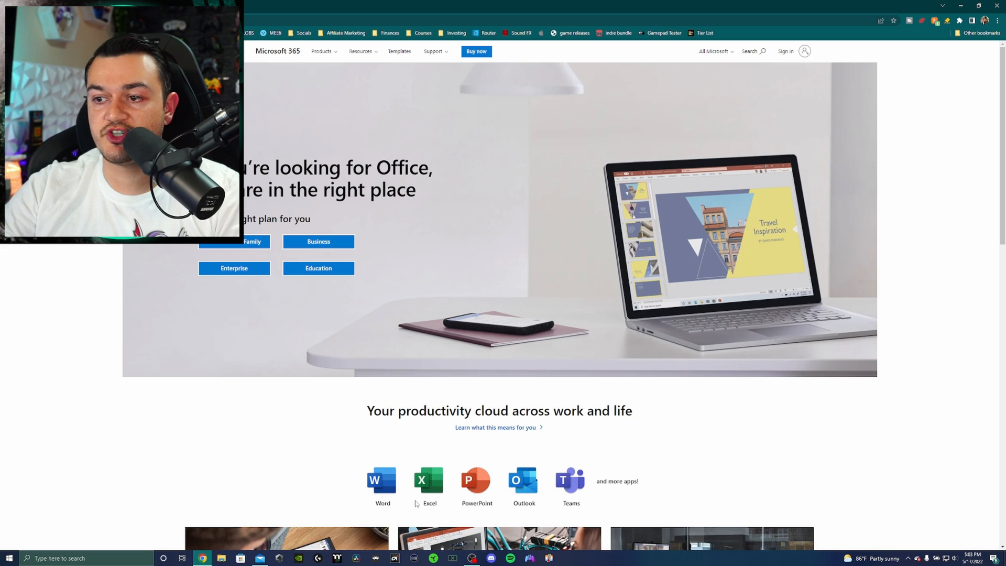
mouse_move(467, 486)
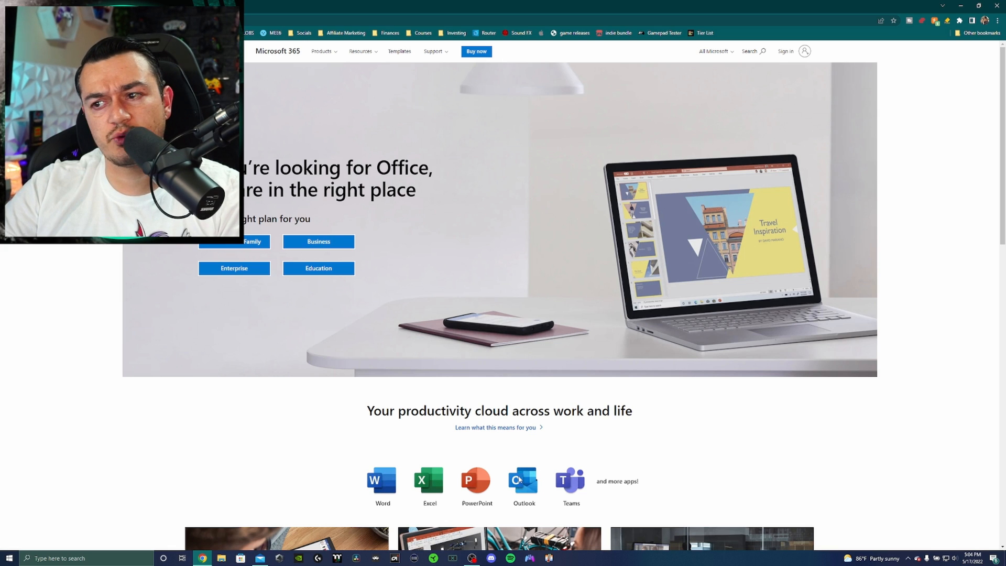
- Scroll the Microsoft 365 page down to its Office apps section and back up
scroll("down", 3)
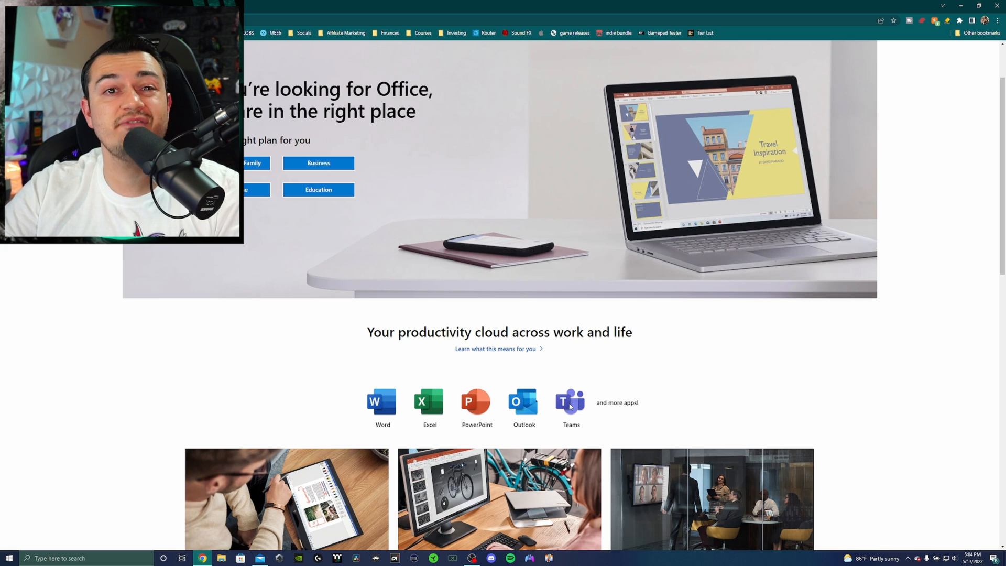
scroll("up", 3)
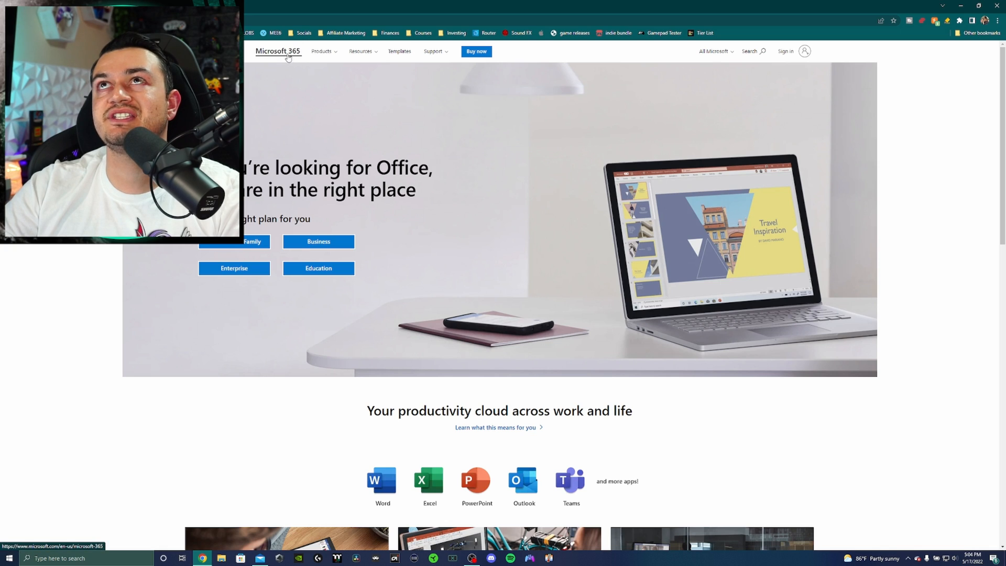
mouse_move(142, 386)
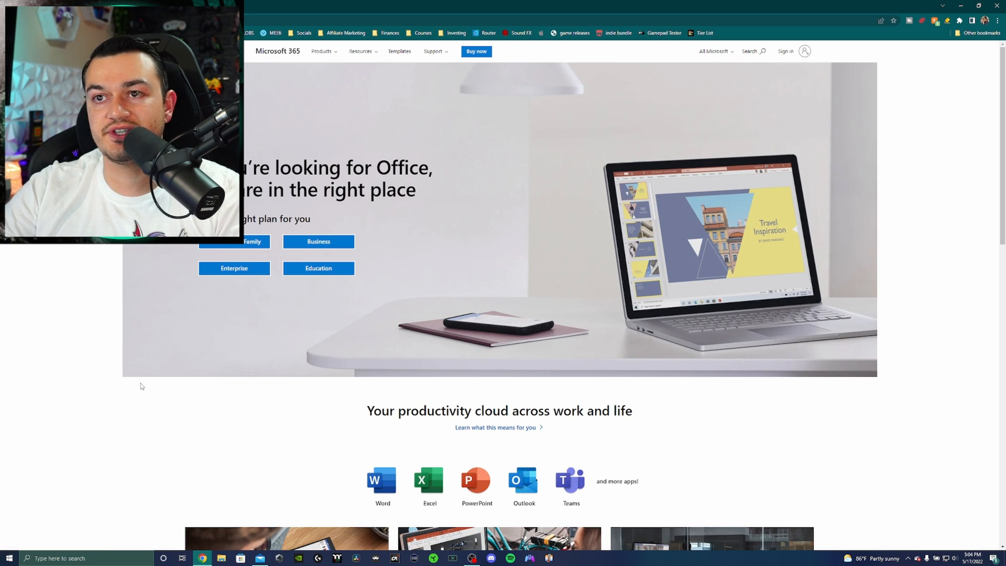
mouse_move(170, 427)
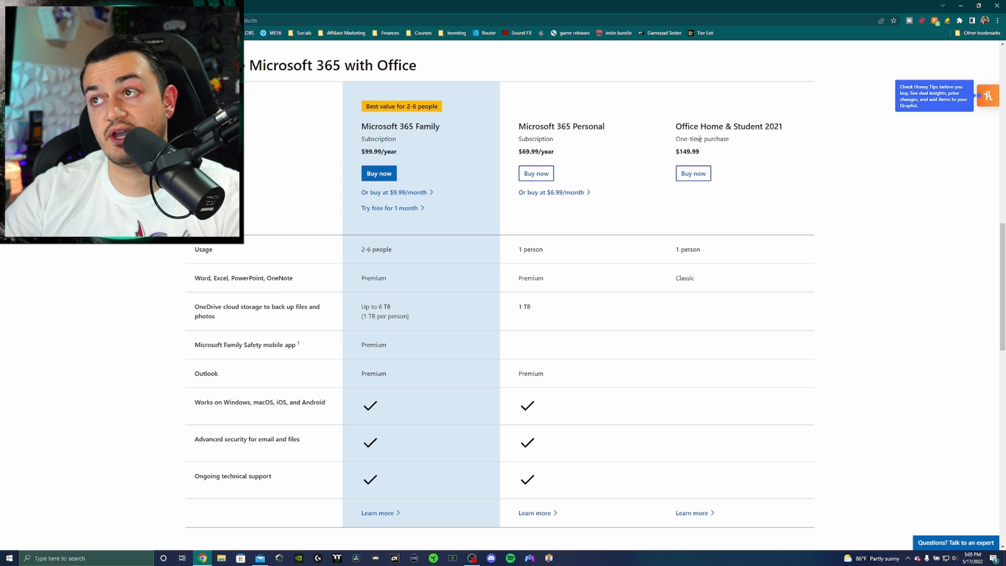
double_click(686, 151)
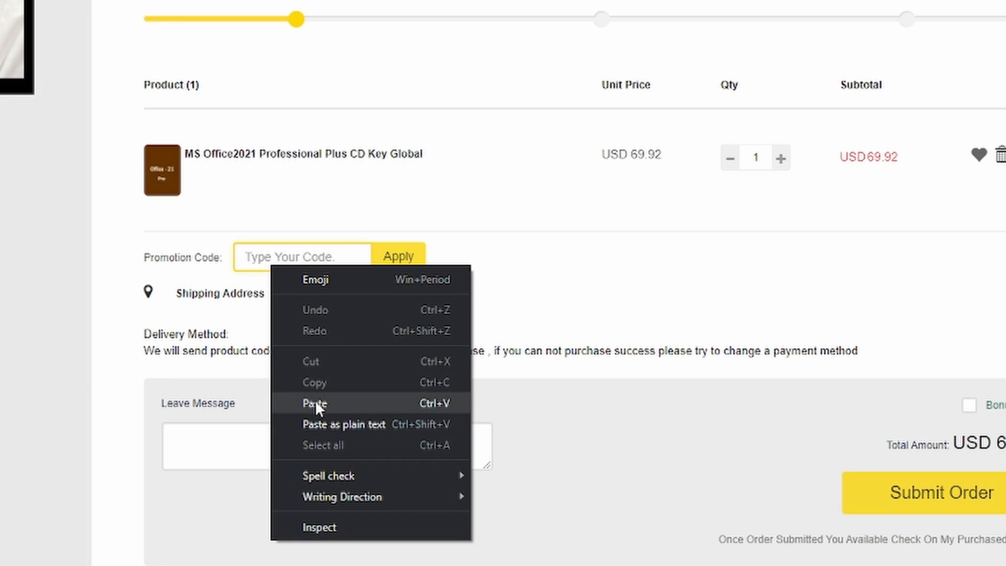
left_click(315, 403)
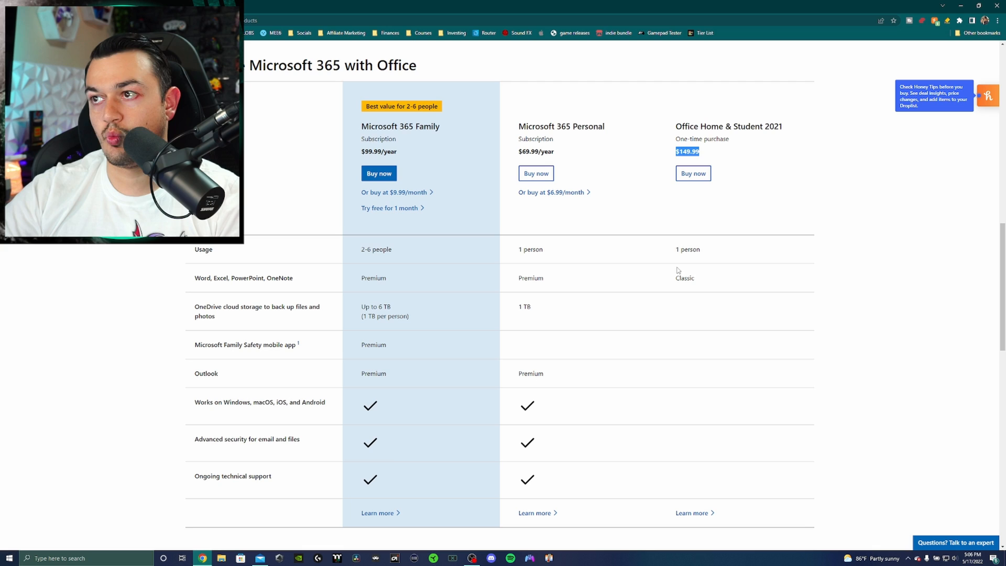
mouse_move(739, 158)
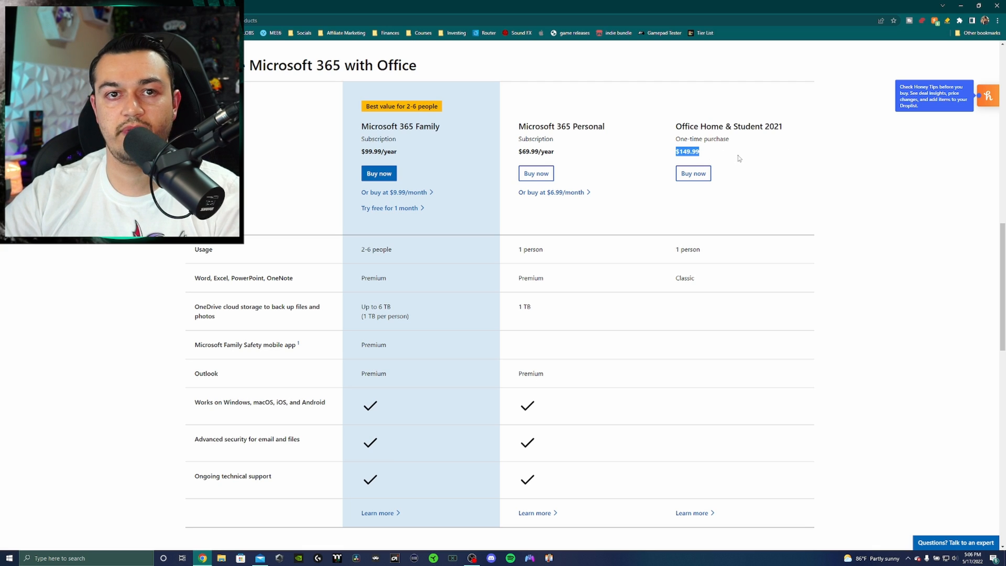